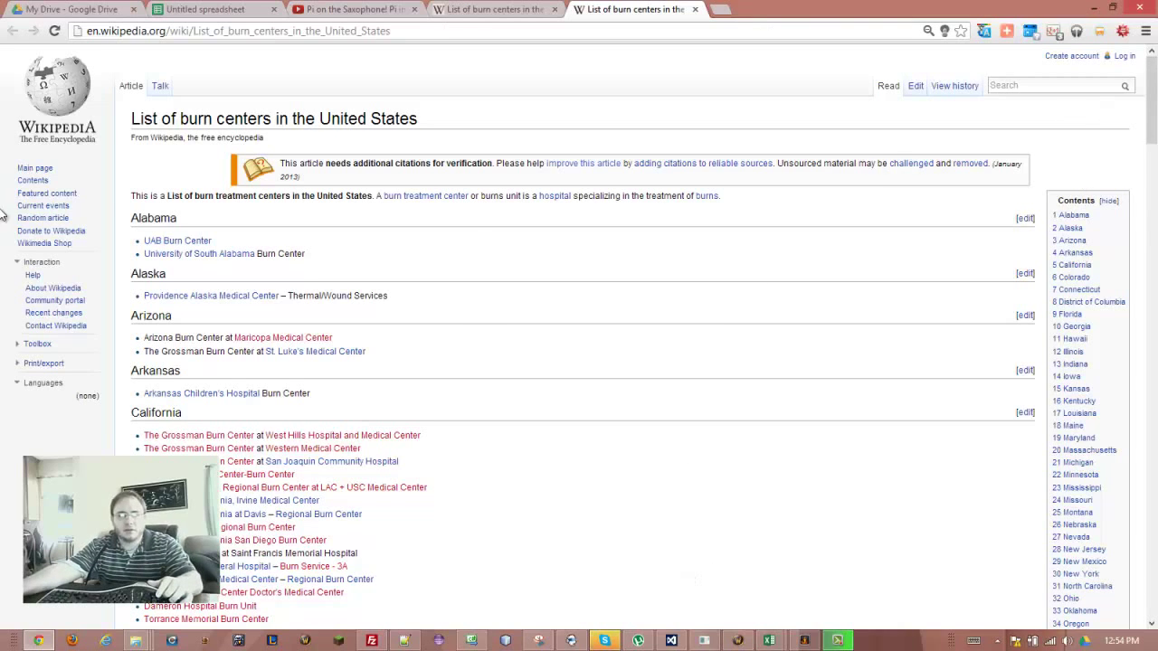
# Paste the a/ab letter block at a lower cell in the sheet, then move to the burn centers Wikipedia page.
pyautogui.click(214, 11)
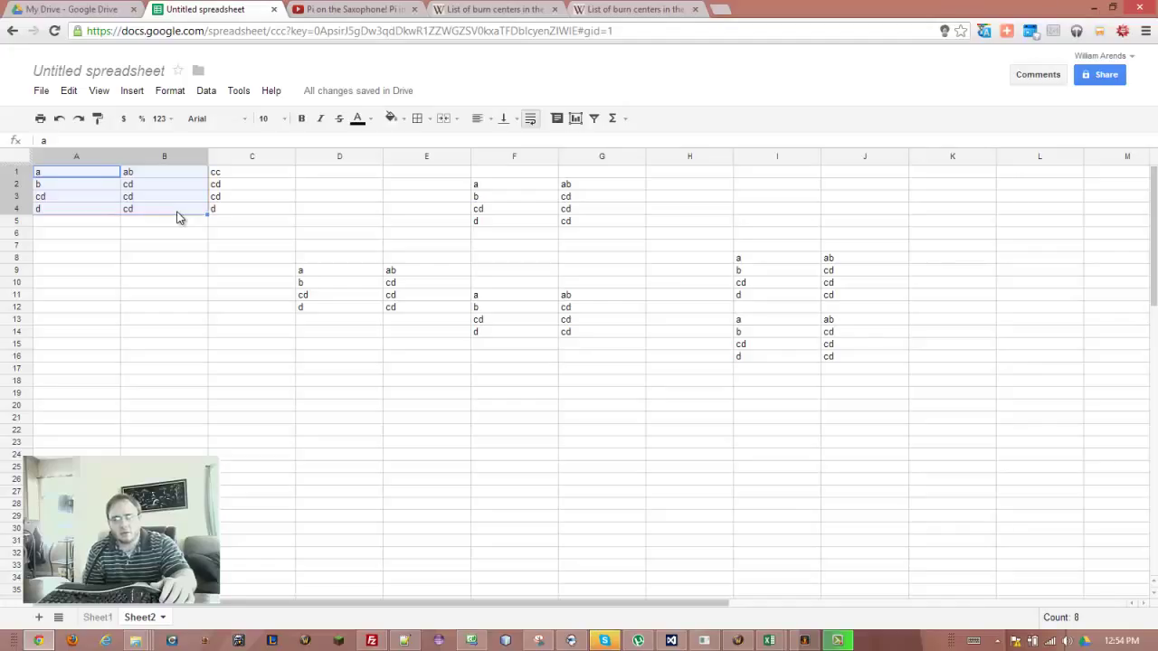
pyautogui.click(251, 420)
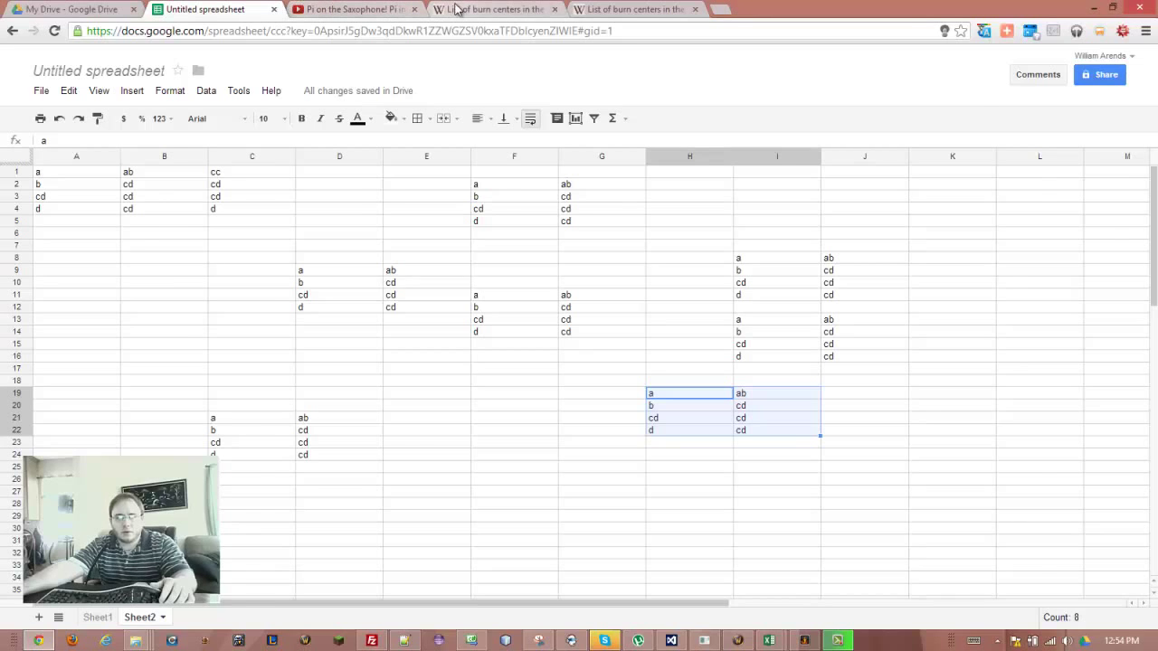
pyautogui.click(495, 9)
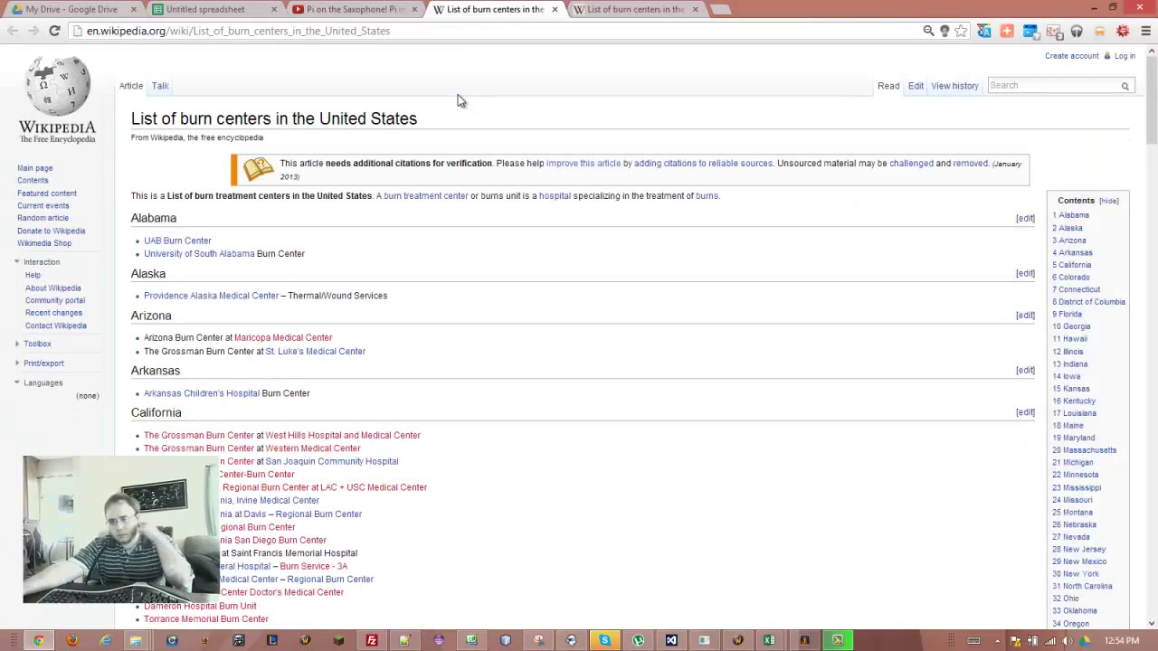
pyautogui.moveTo(691, 500)
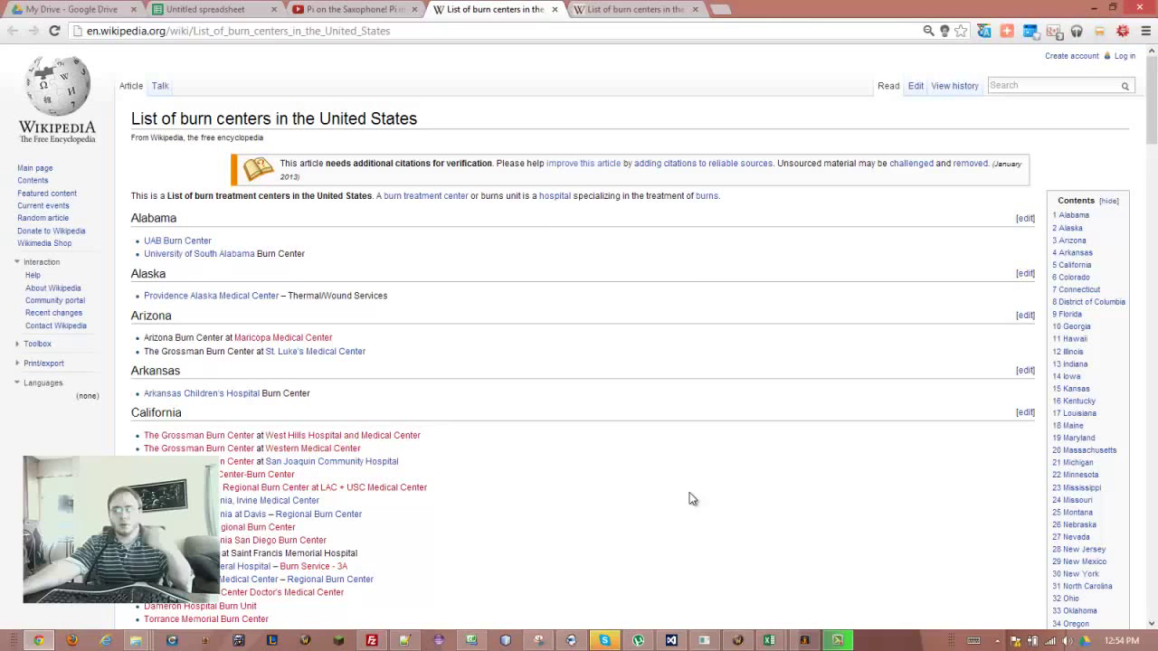
pyautogui.moveTo(774, 422)
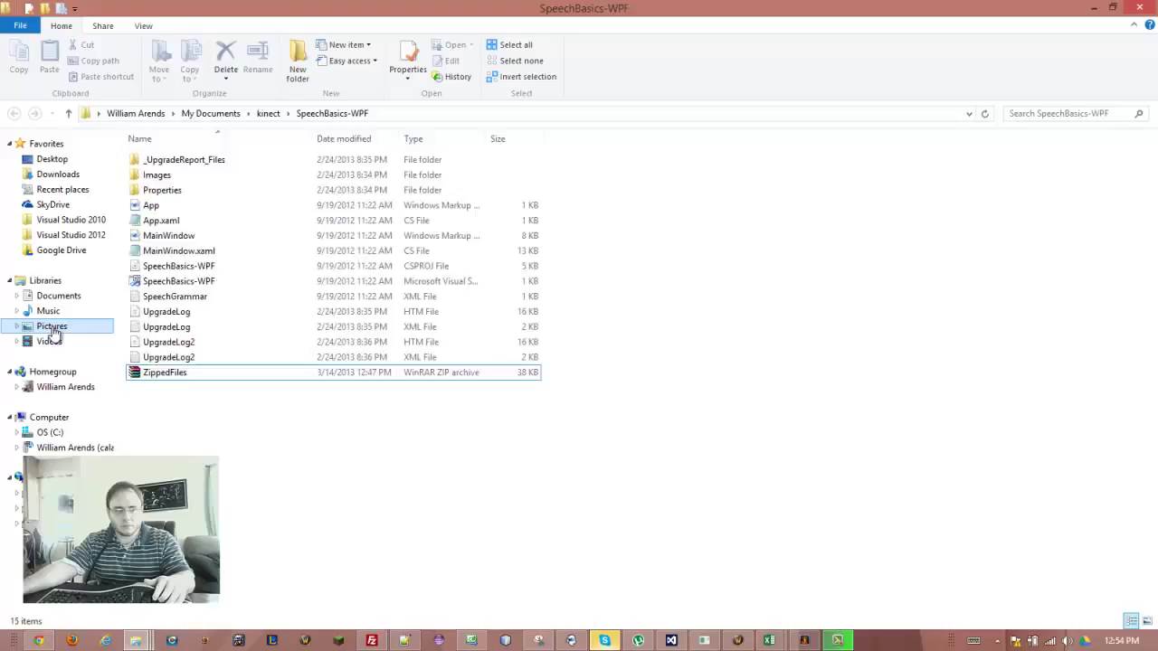
# Zip the Anime Wallpapers images into a ZippedFiles archive in the Pictures folder and select it.
pyautogui.click(51, 325)
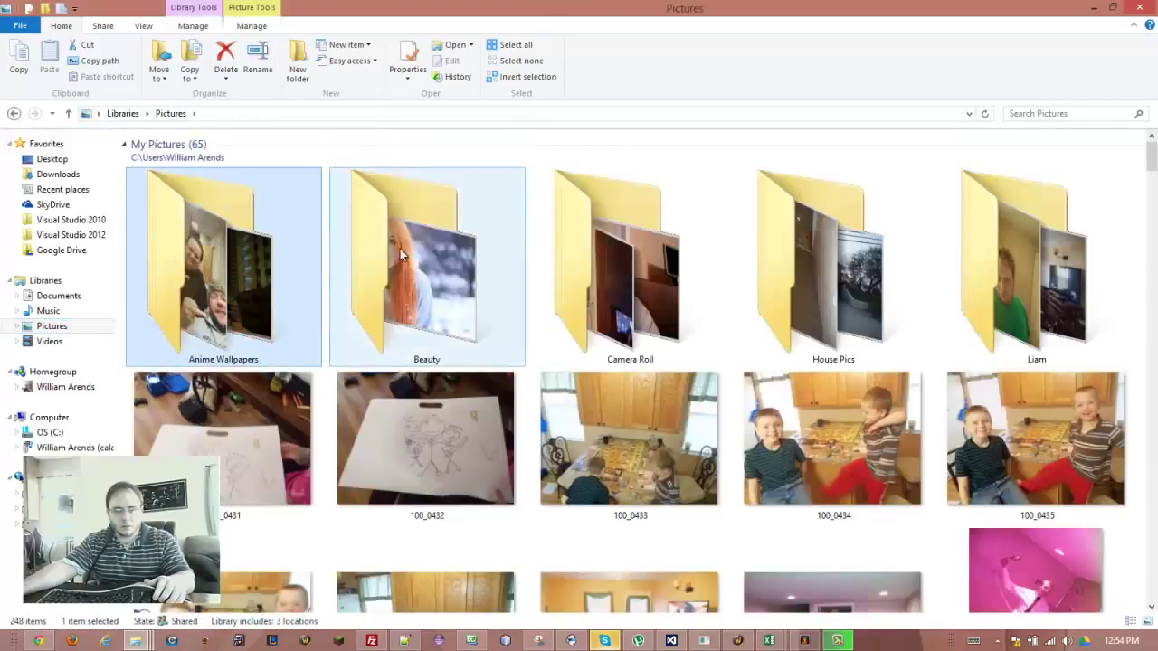
pyautogui.doubleClick(223, 267)
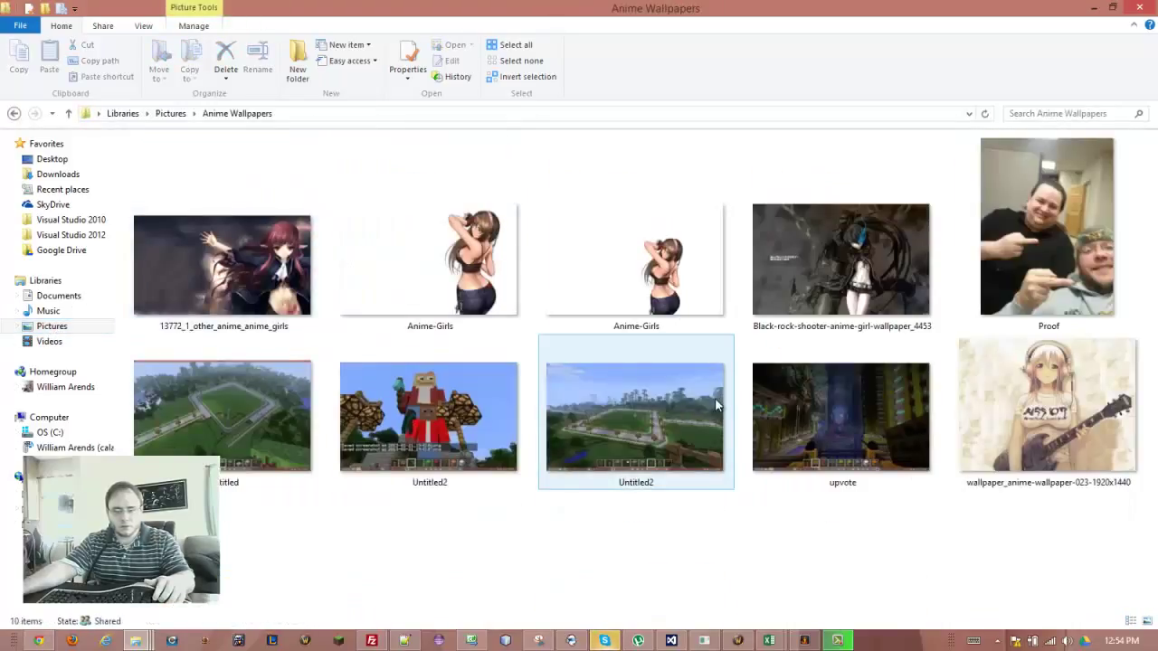
pyautogui.moveTo(715, 405)
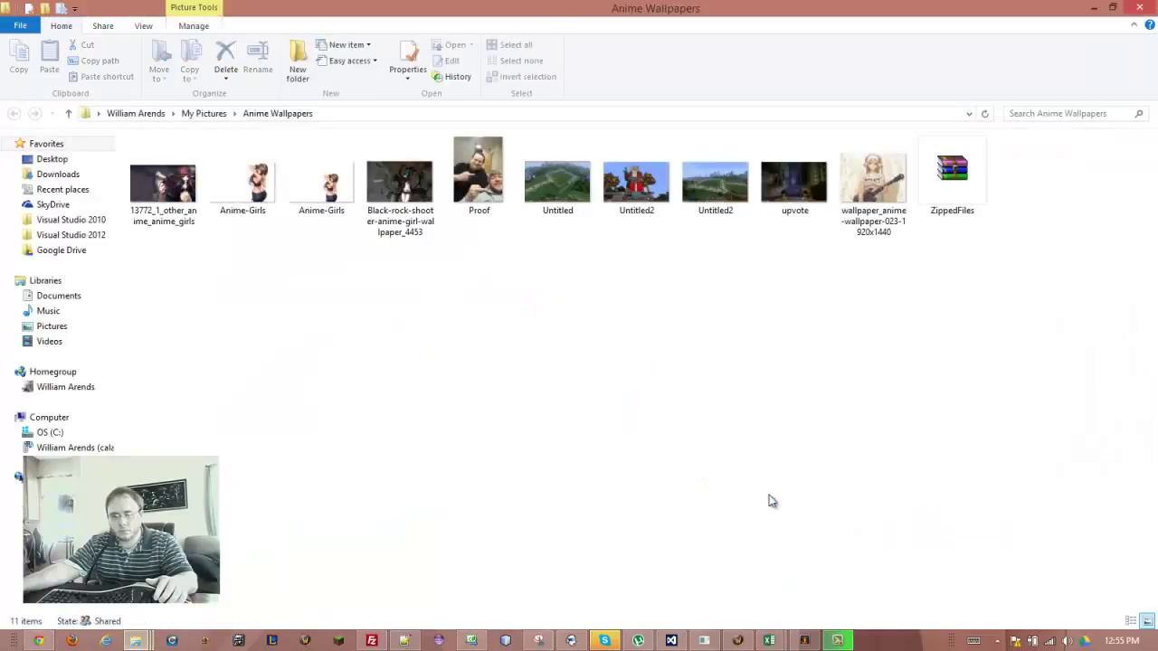
pyautogui.click(951, 172)
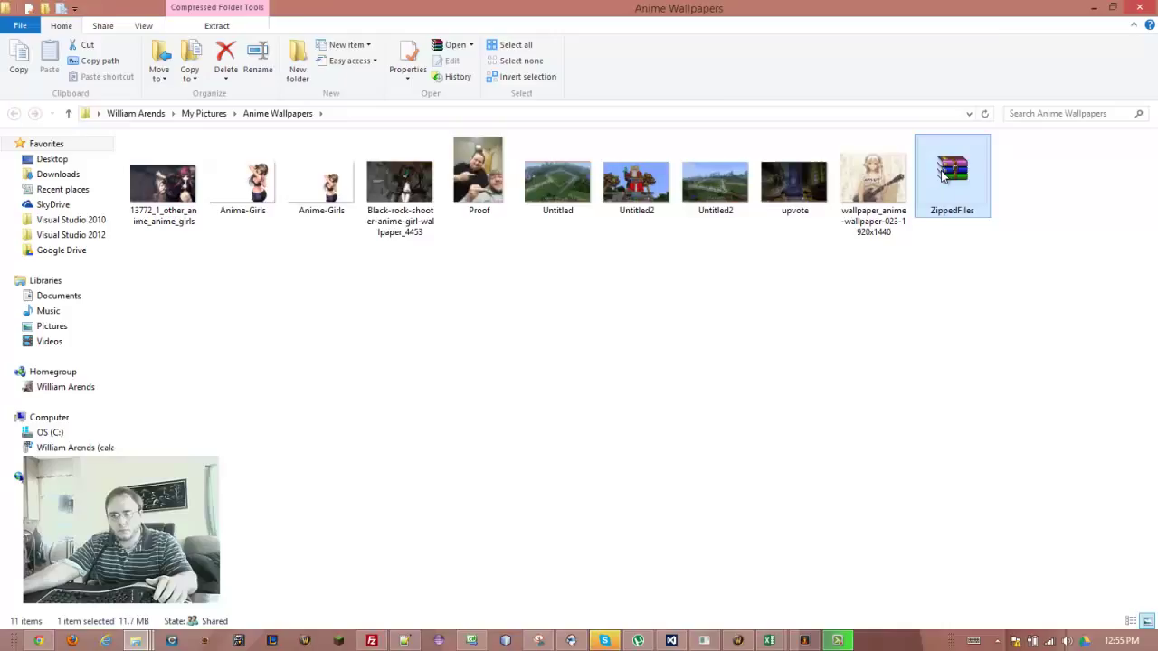
# Verify in WinRAR that ZippedFiles holds all ten wallpaper images, then close the archive.
pyautogui.doubleClick(951, 172)
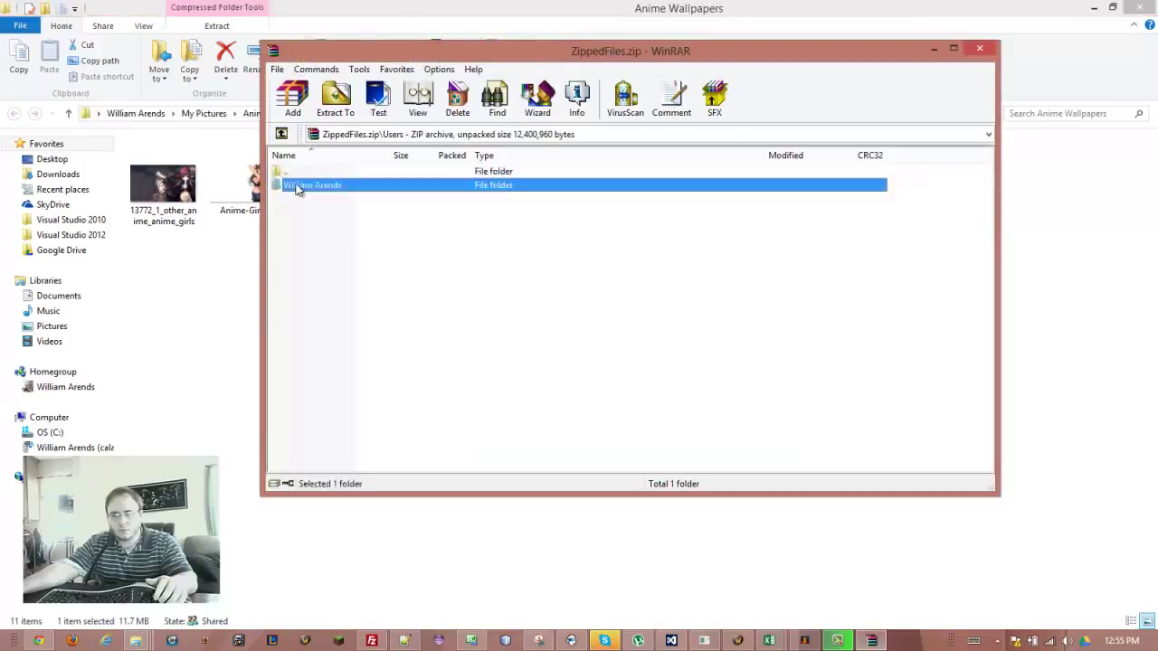
pyautogui.doubleClick(313, 185)
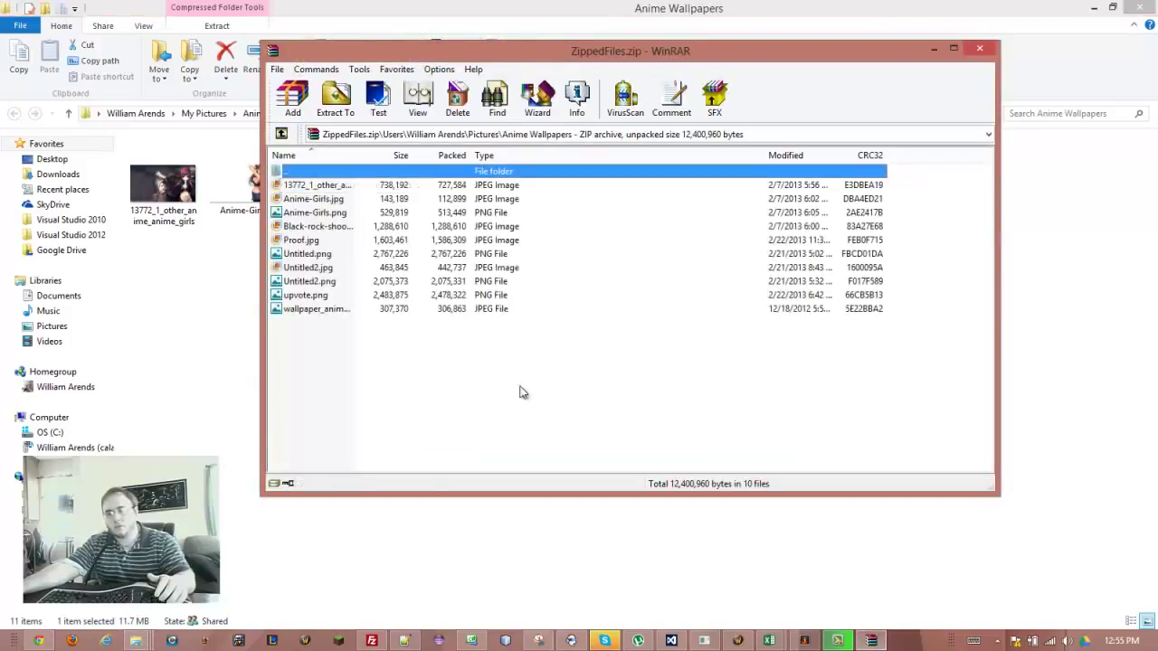
pyautogui.press('ctrl+a')
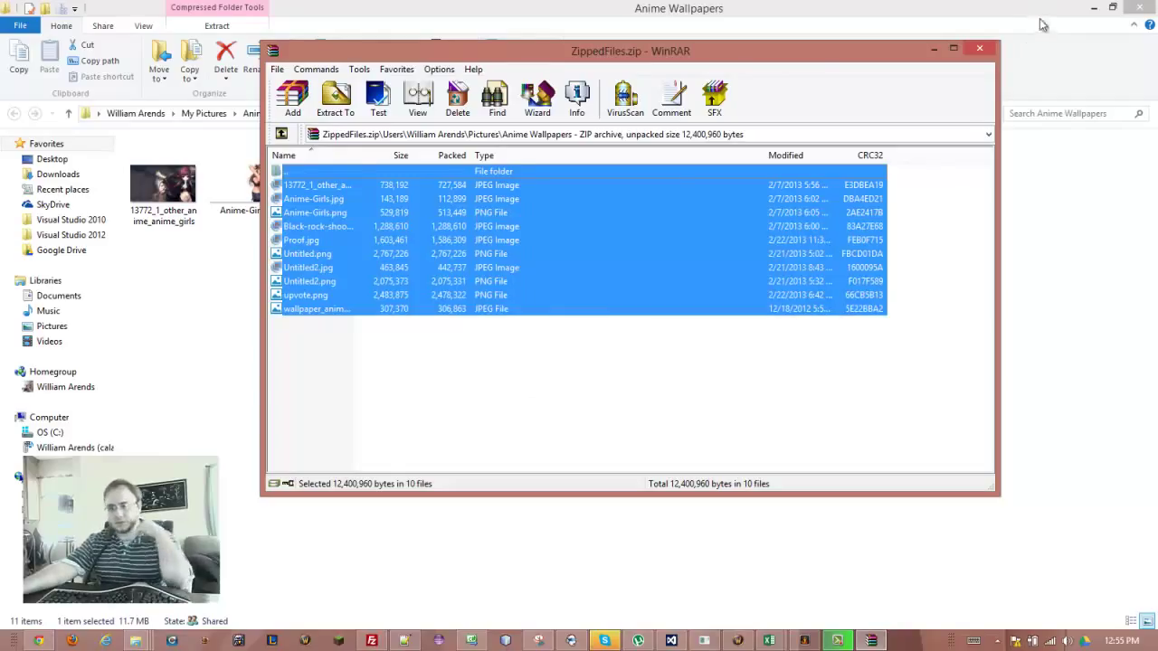
pyautogui.click(978, 47)
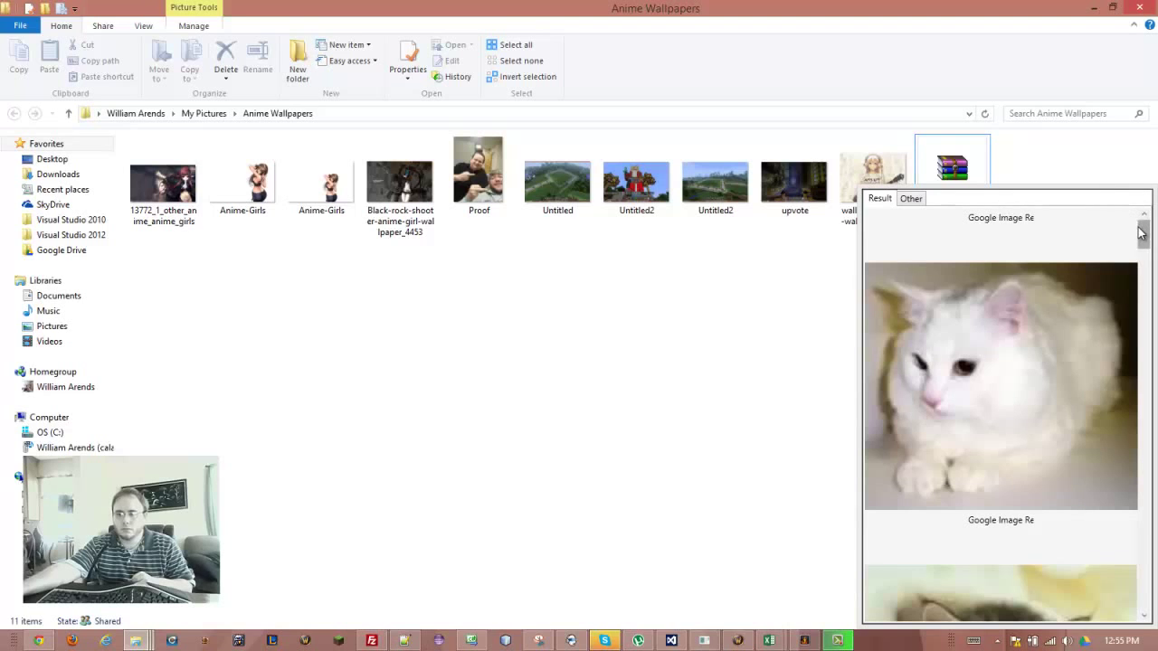
# Browse the Jarvis image results for cats in the Result panel.
pyautogui.scroll(-3)
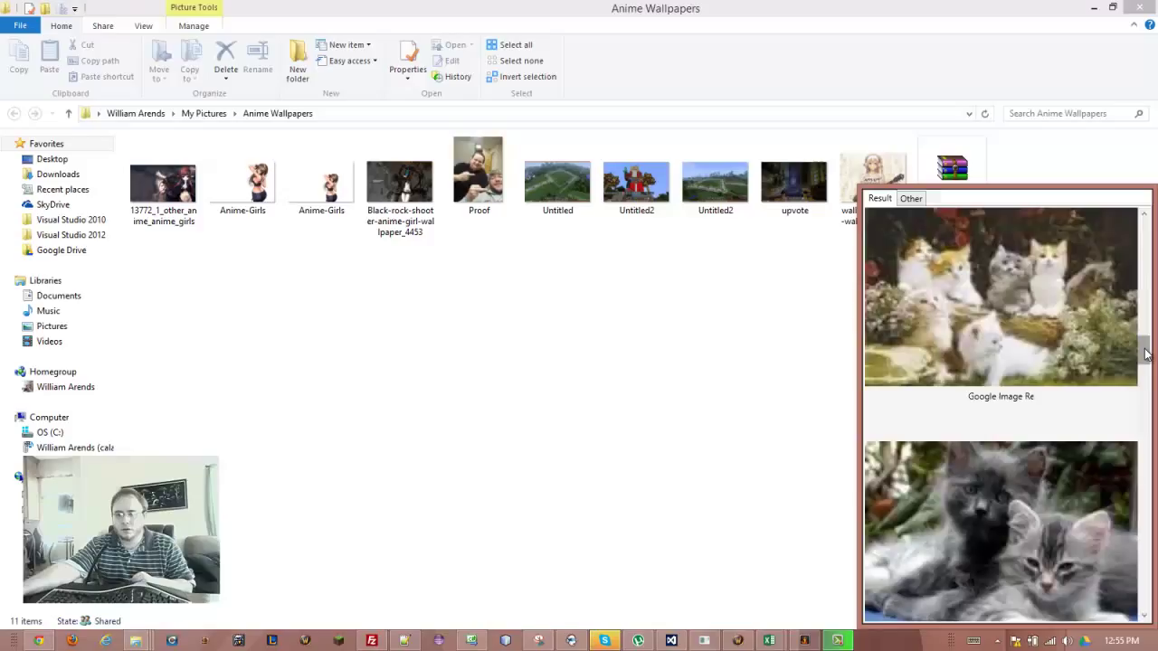
pyautogui.scroll(-3)
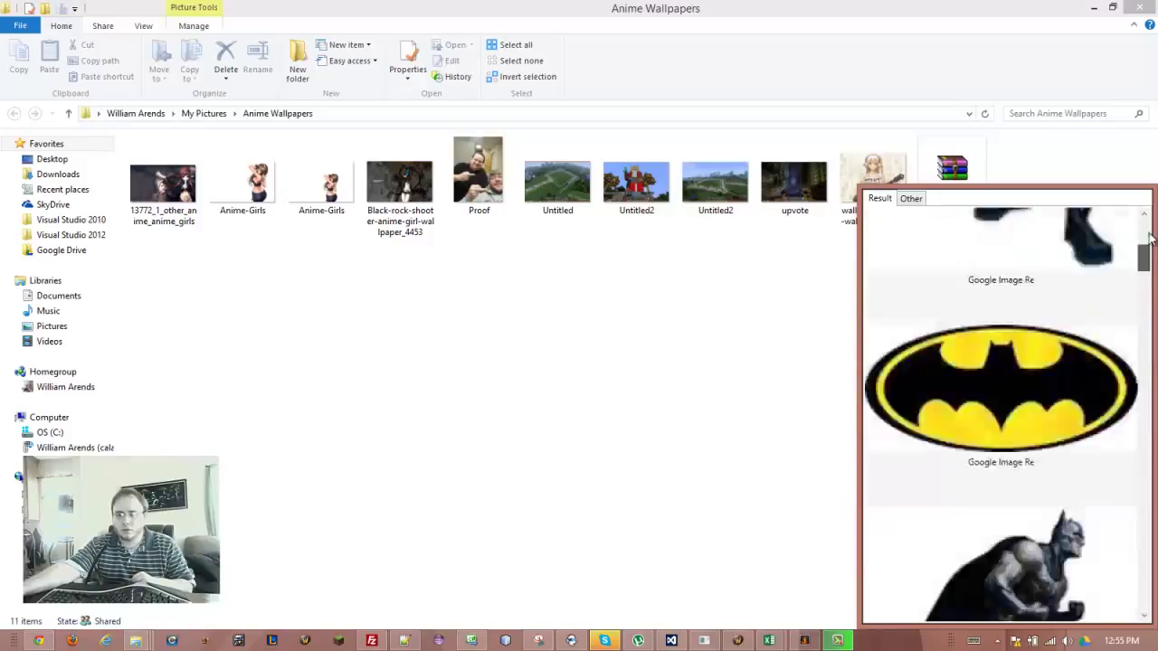
pyautogui.scroll(-3)
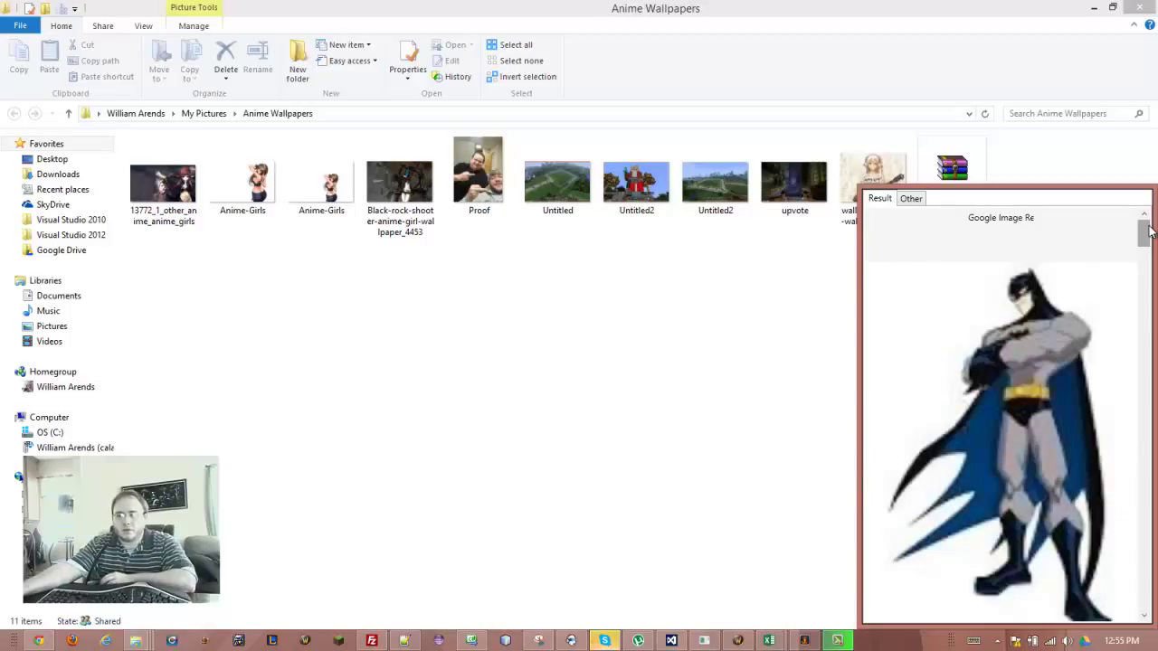
pyautogui.scroll(-3)
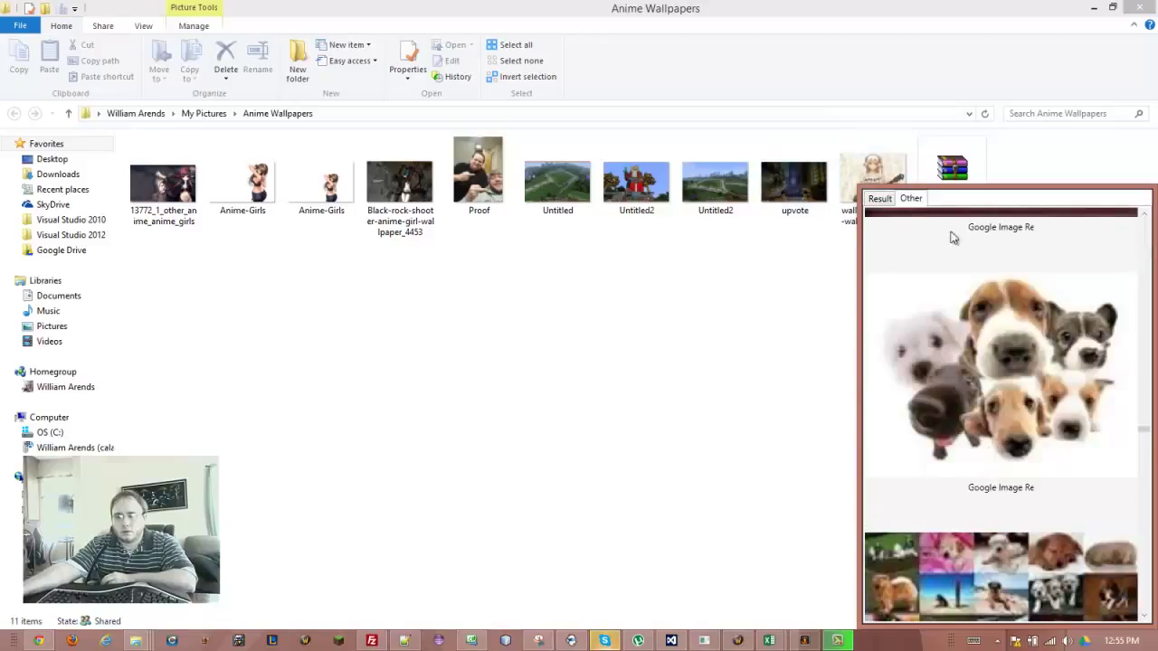
pyautogui.moveTo(1145, 434)
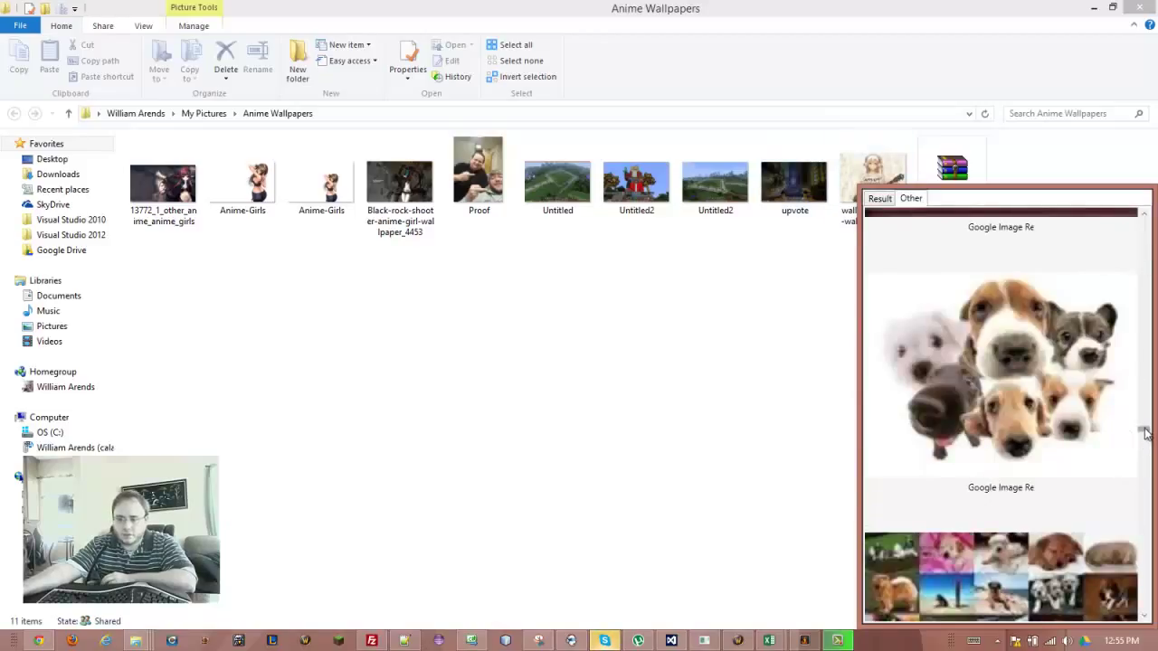
# Browse the Batman and dog image results in the Result panel.
pyautogui.scroll(-3)
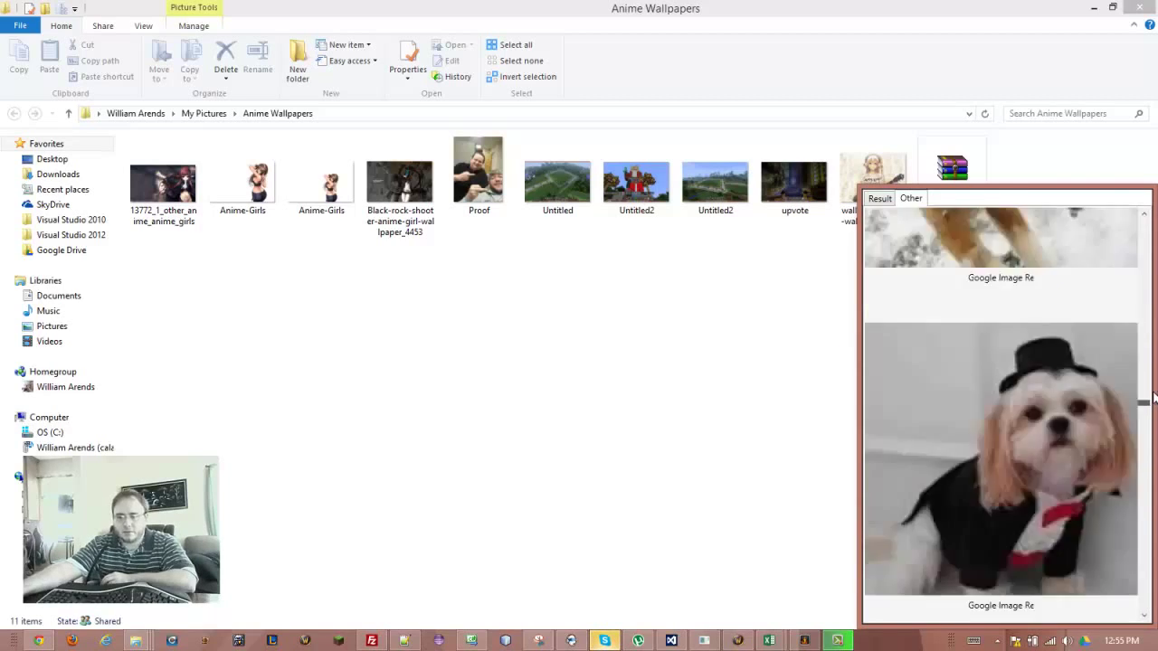
pyautogui.click(715, 177)
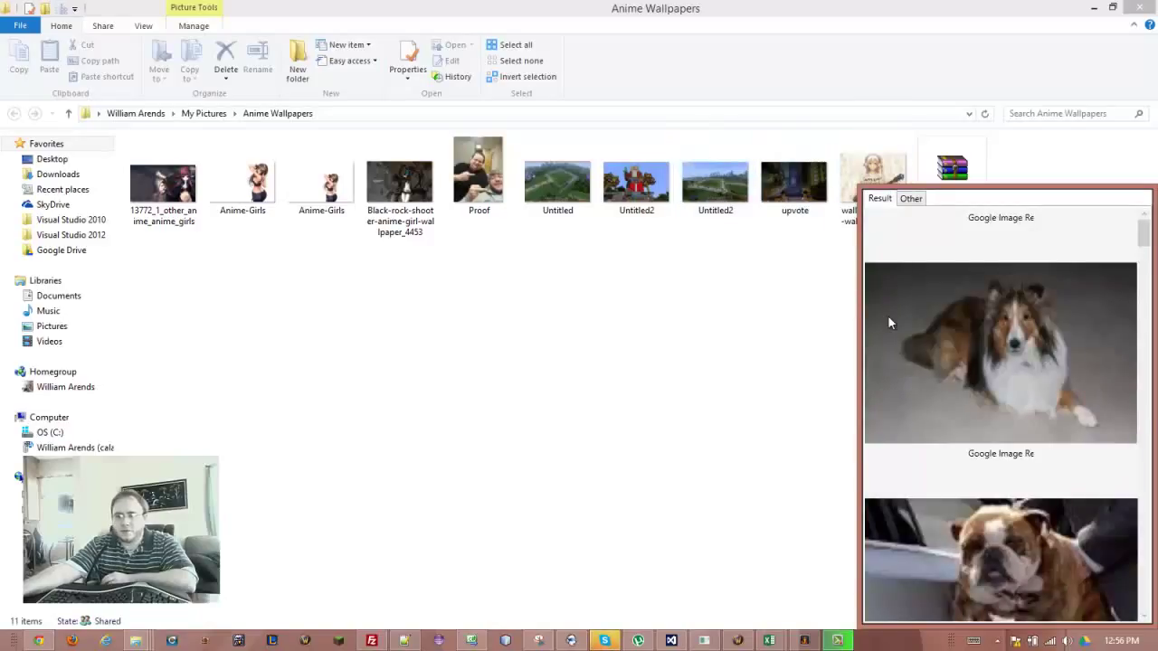
pyautogui.moveTo(908, 326)
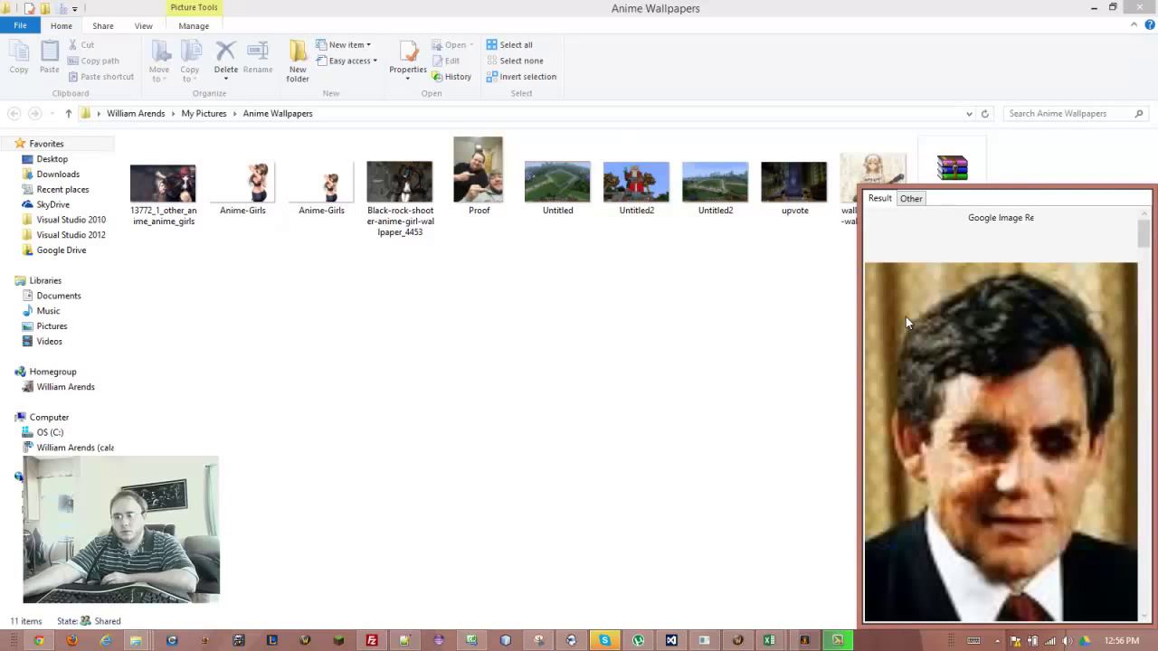
pyautogui.scroll(-3)
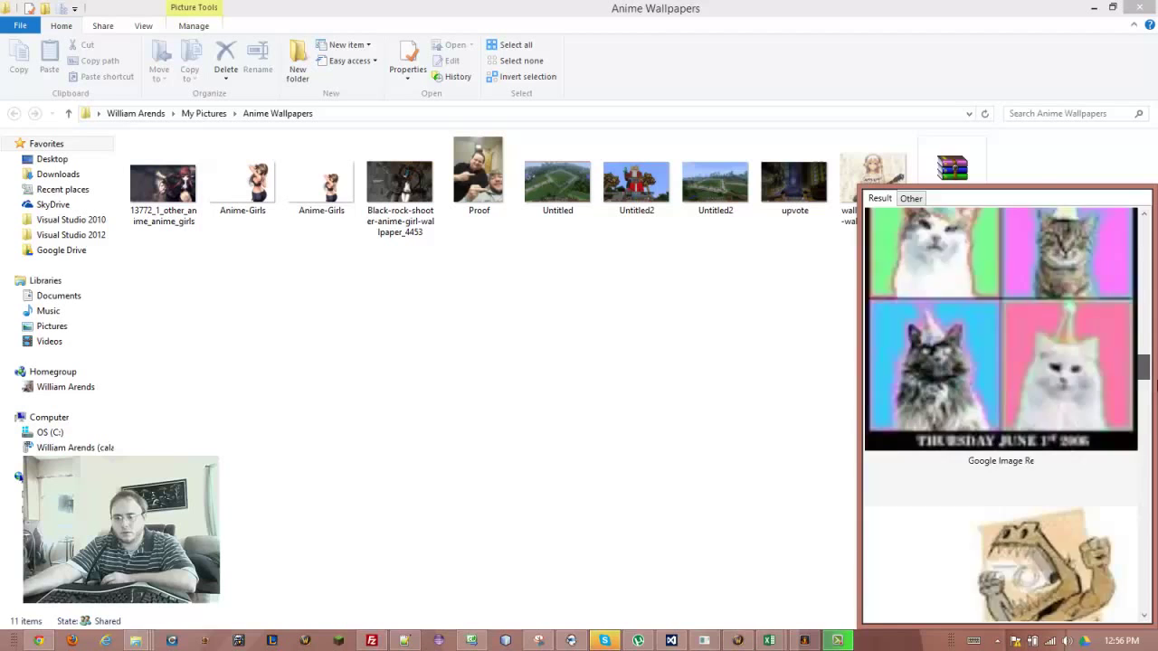
pyautogui.scroll(-3)
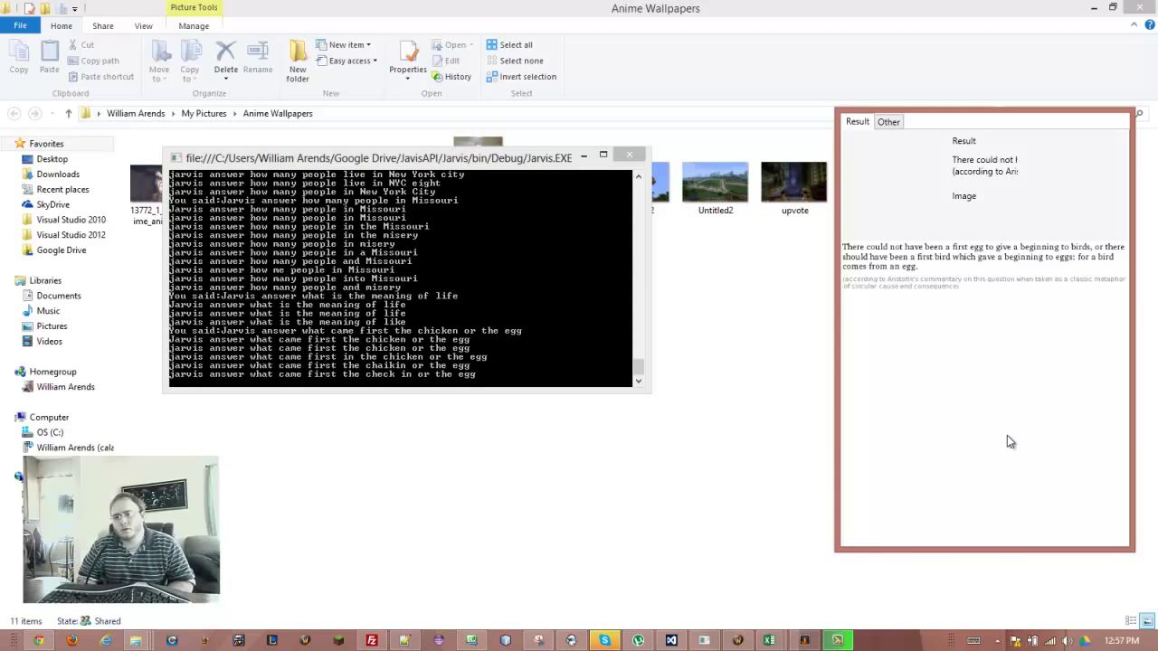
pyautogui.moveTo(1012, 425)
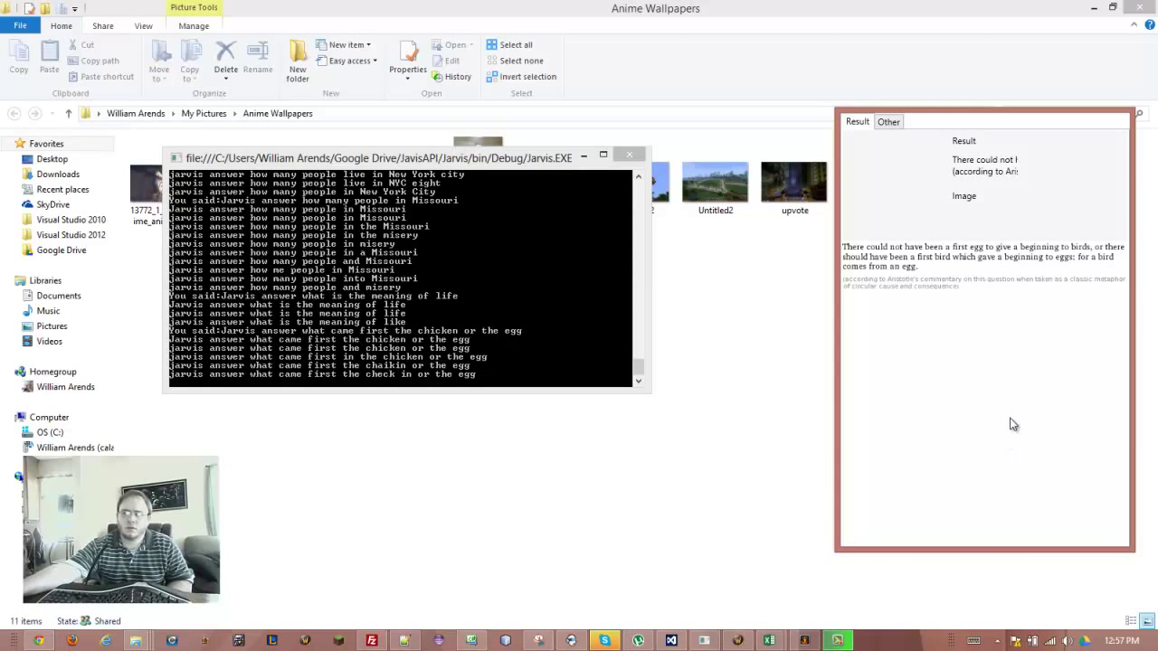
pyautogui.moveTo(984, 366)
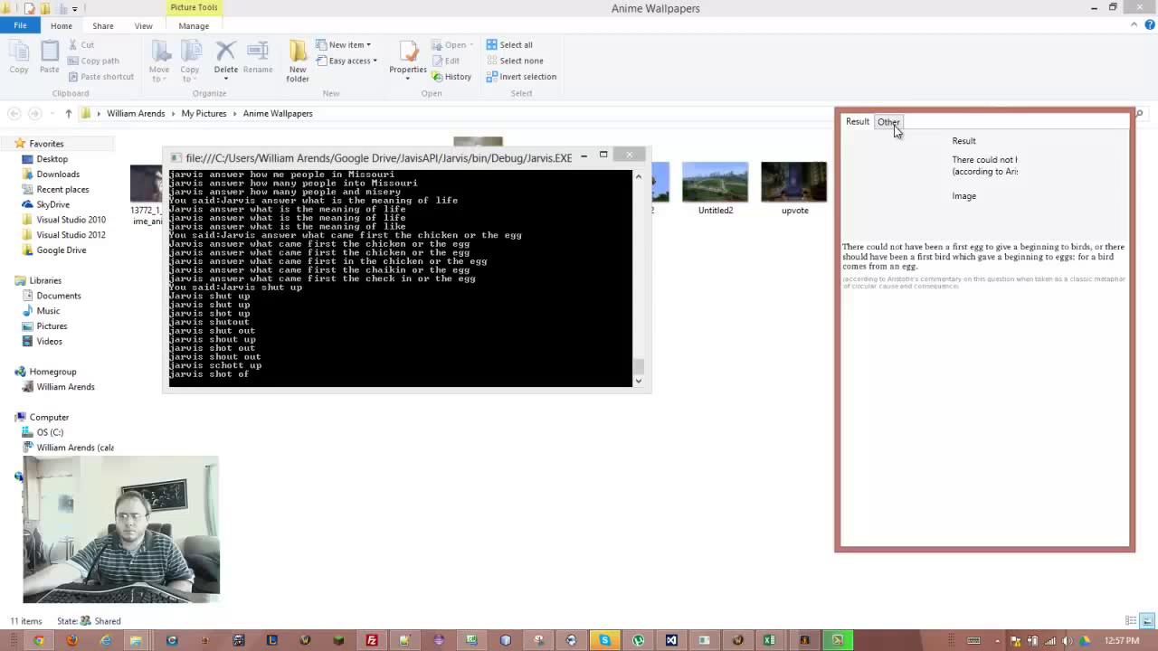
# Show cheese nutrition facts, 88 calories per 30 g serving, via the Other results panel.
pyautogui.click(888, 121)
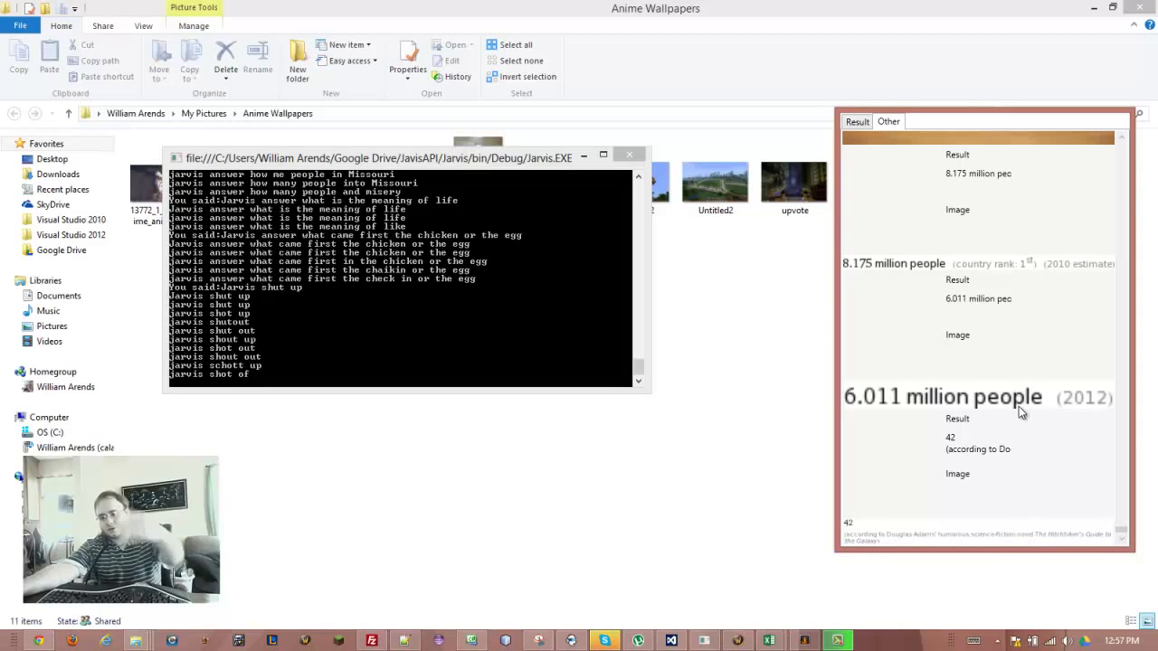
pyautogui.moveTo(384, 329)
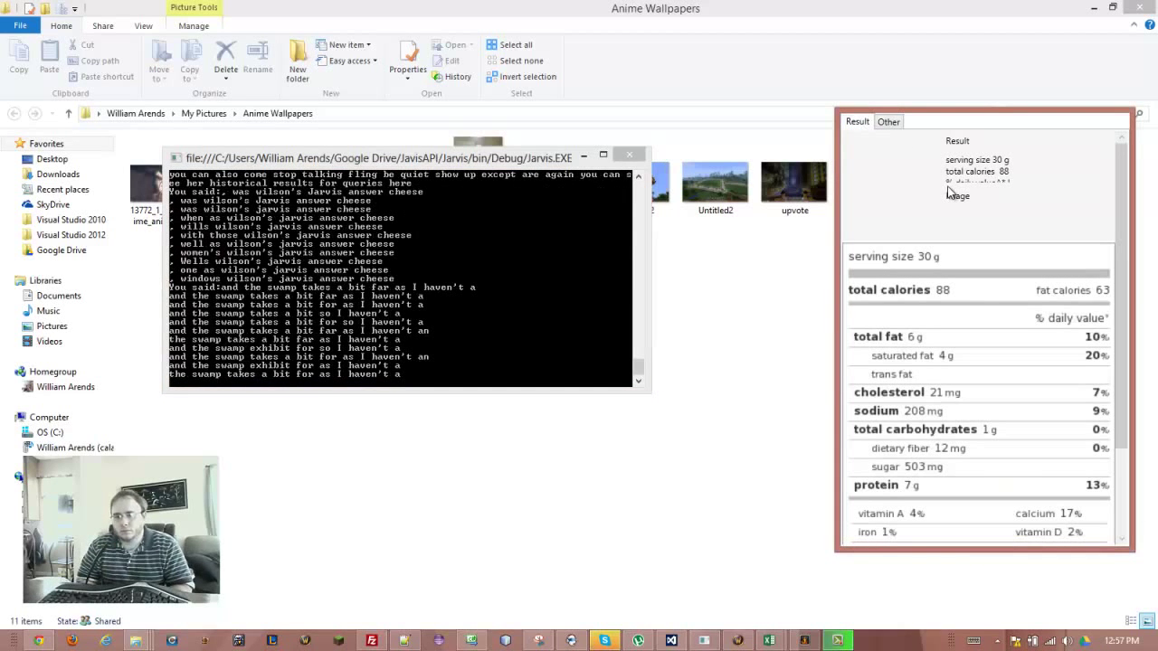
pyautogui.scroll(-3)
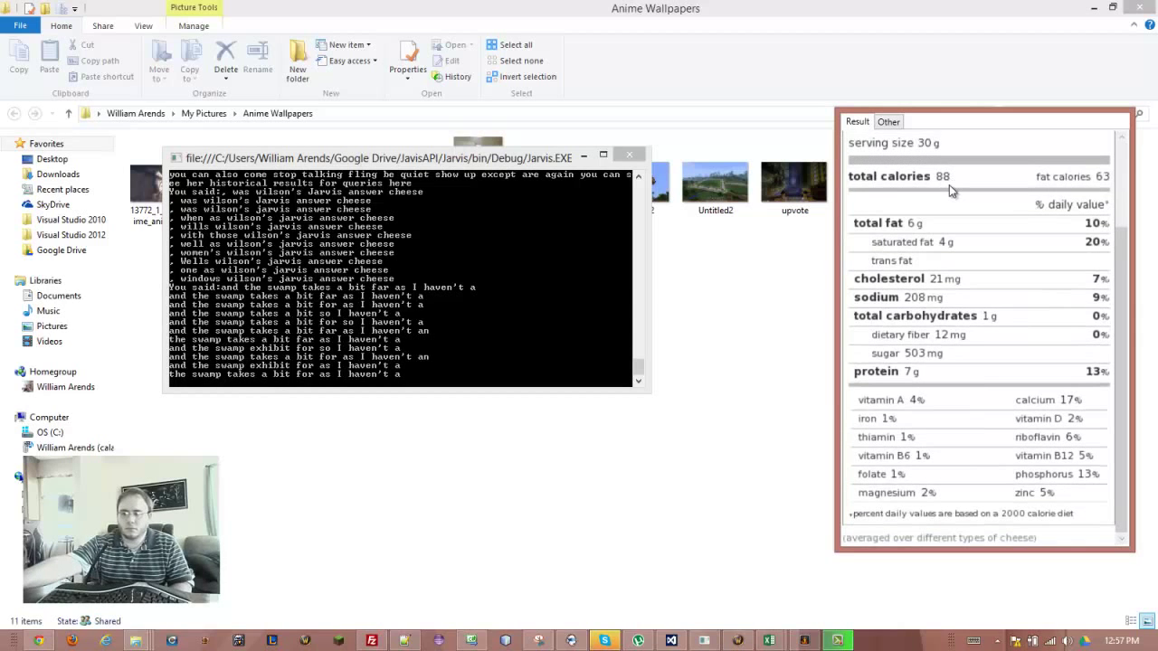